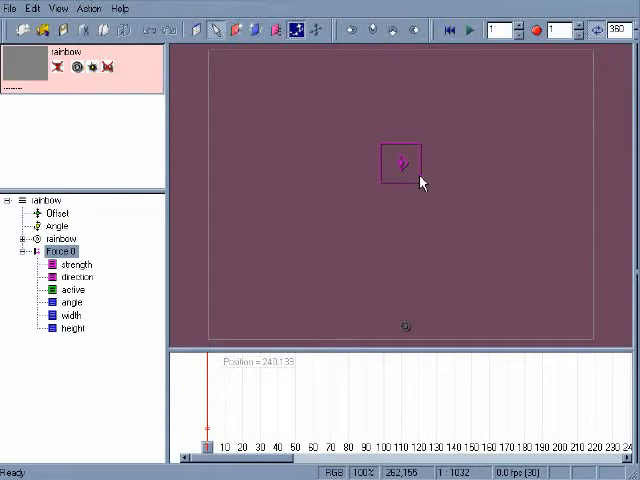
Stretch the force box into a wide rectangle above the rainbow emitter's stream.
left_click_drag(424, 184, 468, 212)
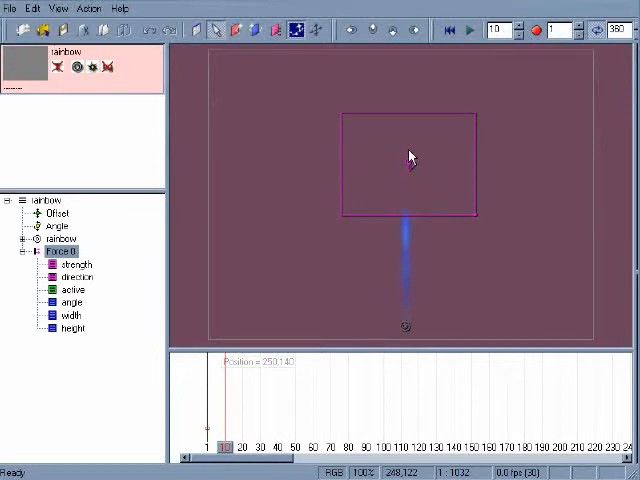
mouse_move(508, 166)
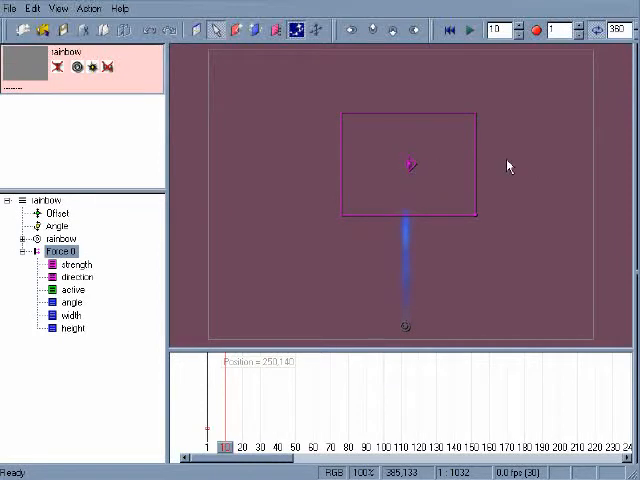
Select the force's direction and then strength properties in the tree for editing.
left_click(72, 276)
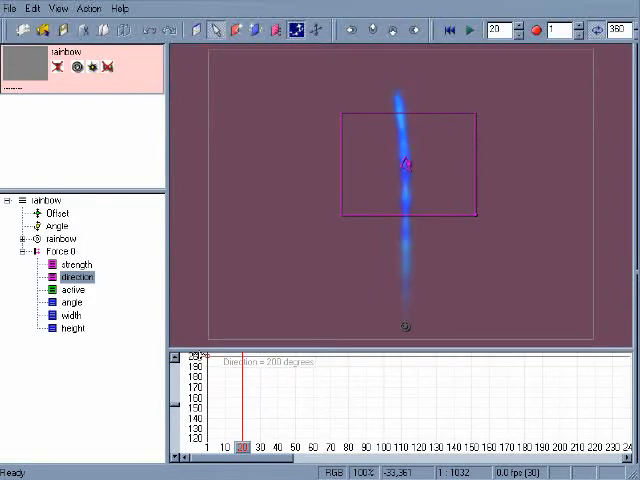
left_click(74, 264)
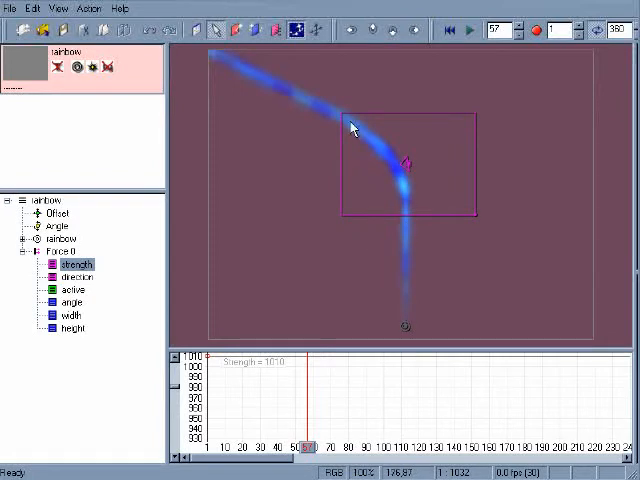
mouse_move(368, 124)
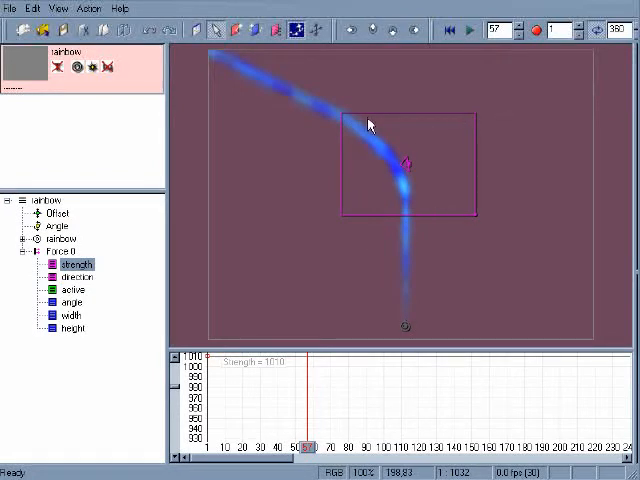
Show the force's width values, then its angle values (currently 0 degrees).
left_click(72, 316)
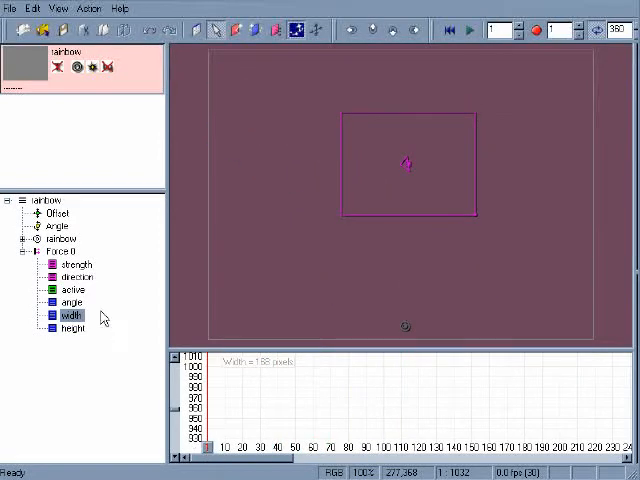
left_click(72, 304)
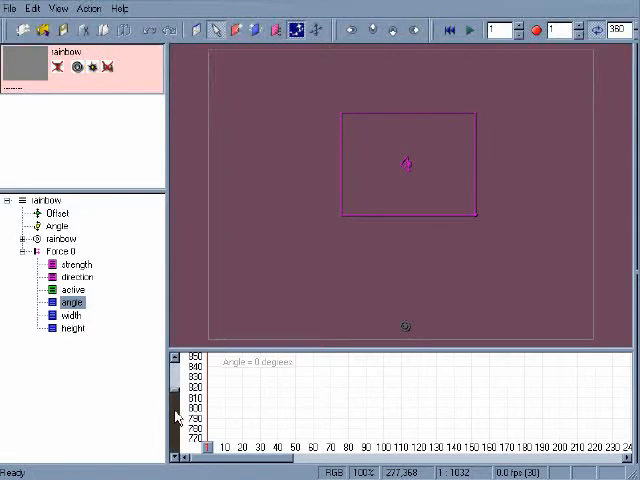